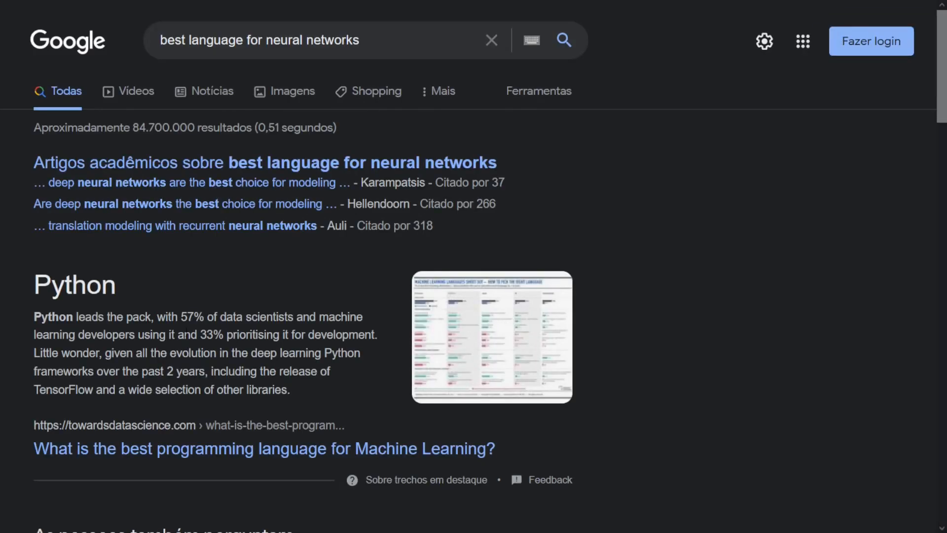
- Highlight Python in the Google answer for the best neural network language
double_click(74, 285)
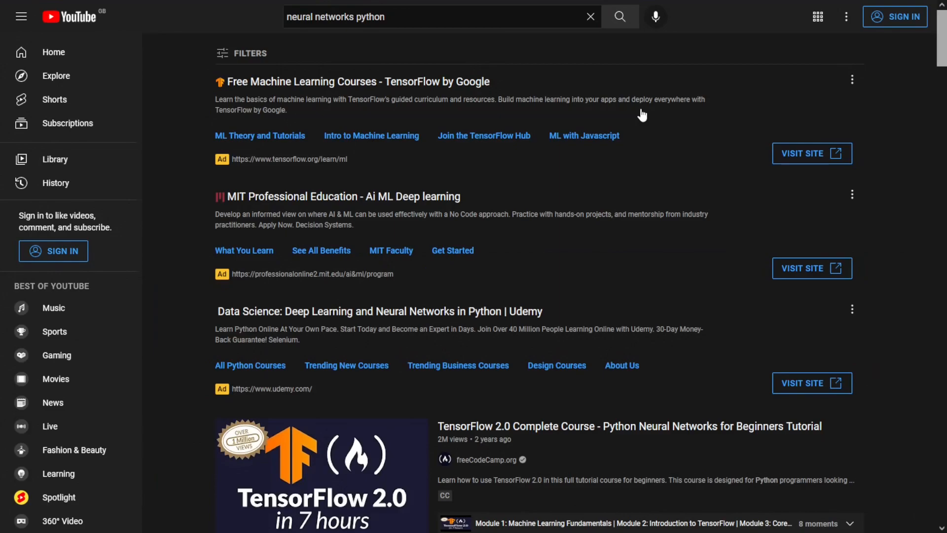
scroll("down", 3)
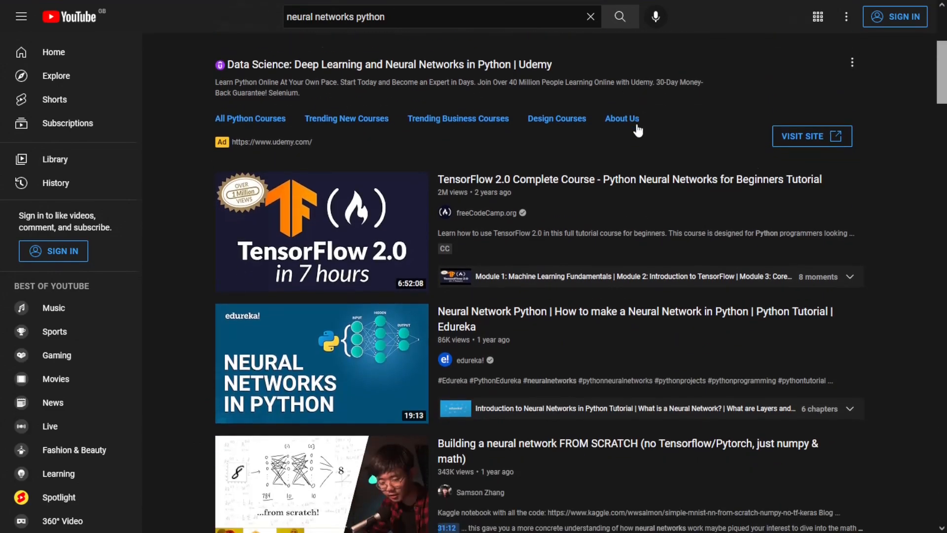
scroll("down", 3)
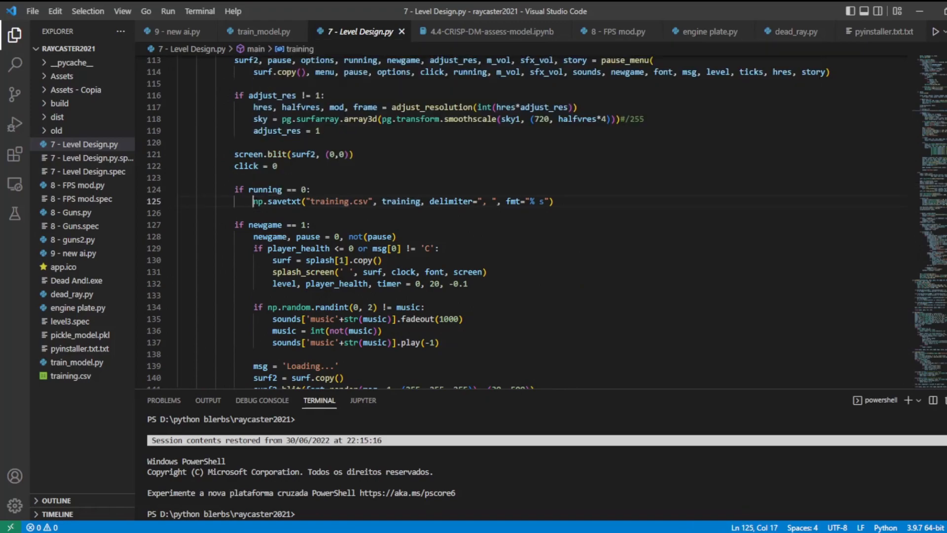
- Mark the np.savetxt call that writes training.csv, then view train_model.py
left_click_drag(253, 201, 477, 201)
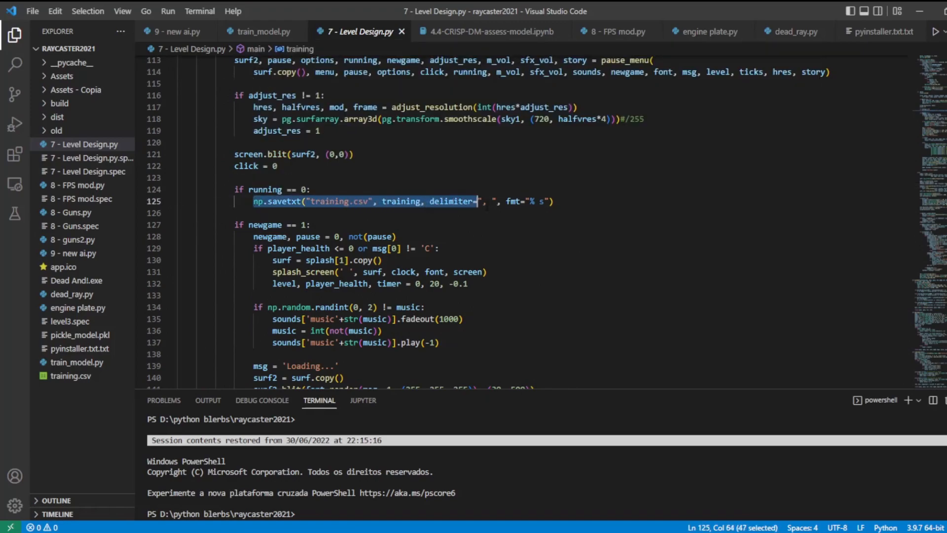
left_click(261, 32)
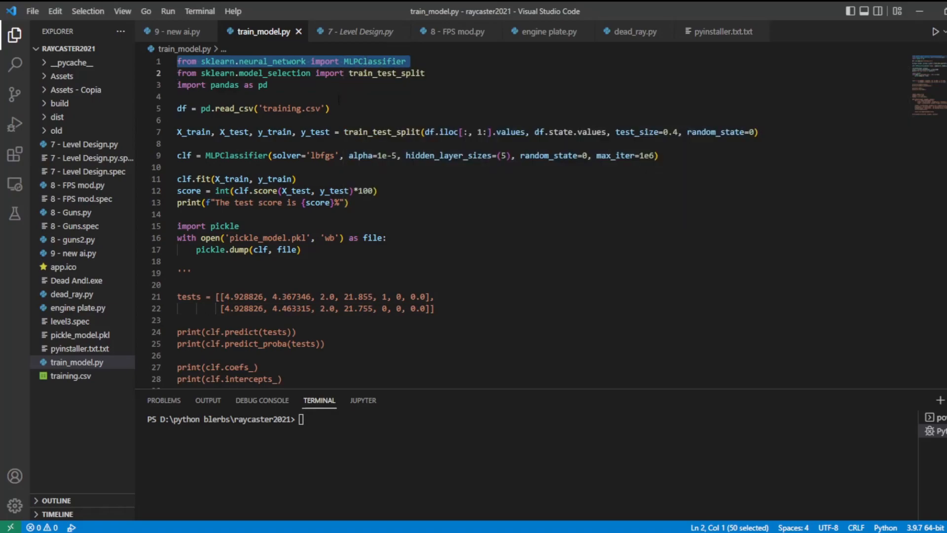
double_click(385, 73)
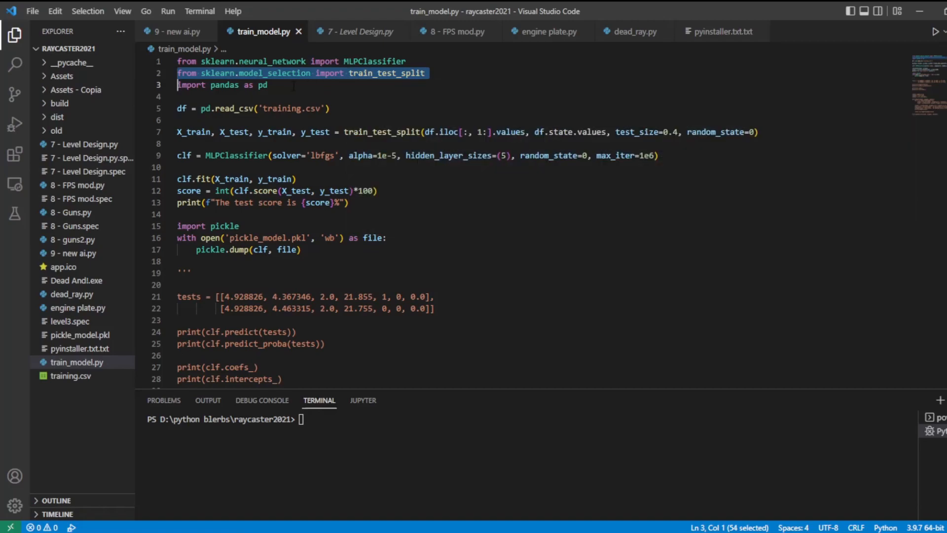
double_click(261, 84)
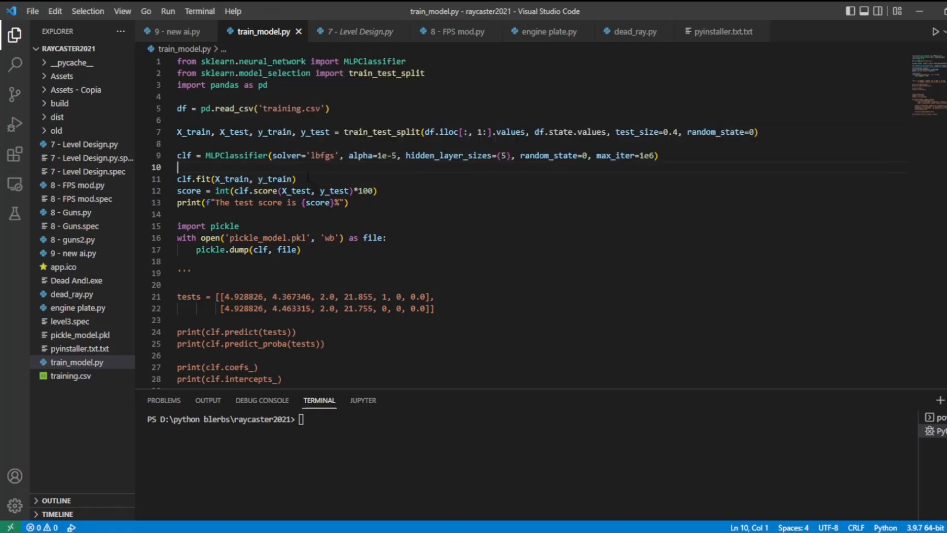
- Run train_model.py for an 82% test score, then locate model usages in 9 - new ai.py
left_click(295, 179)
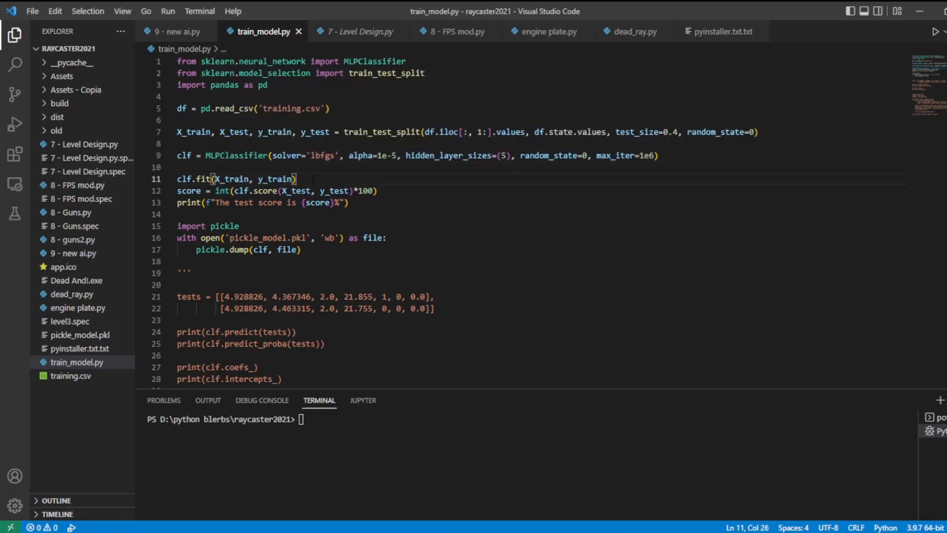
left_click(935, 31)
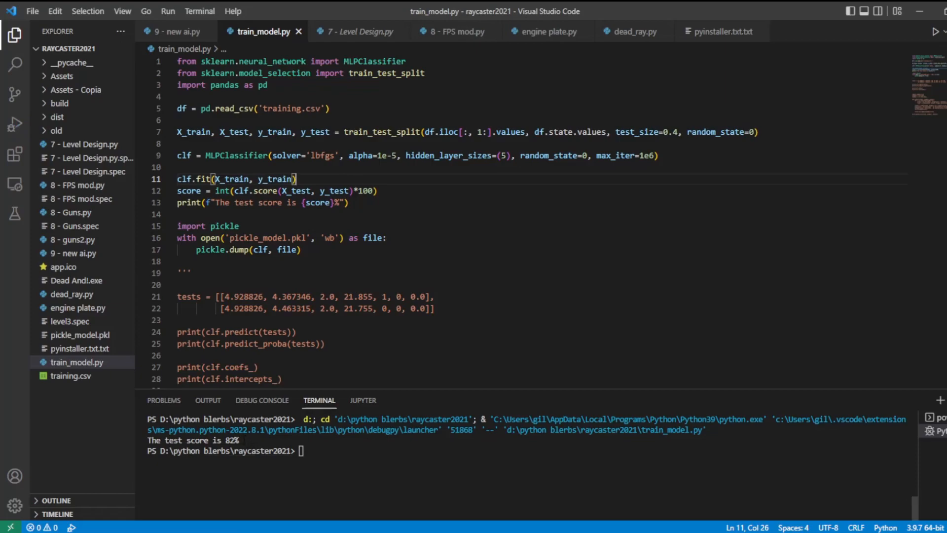
double_click(231, 439)
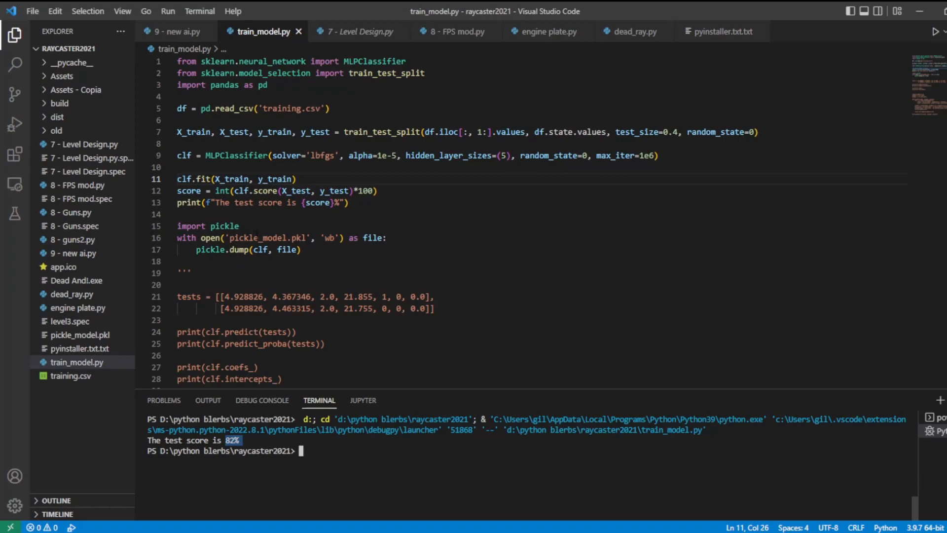
left_click(174, 31)
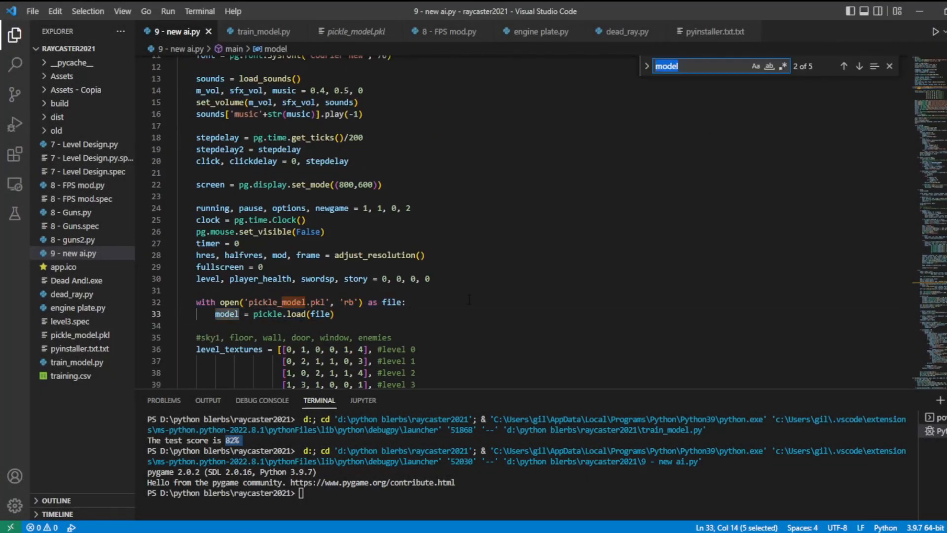
left_click(858, 66)
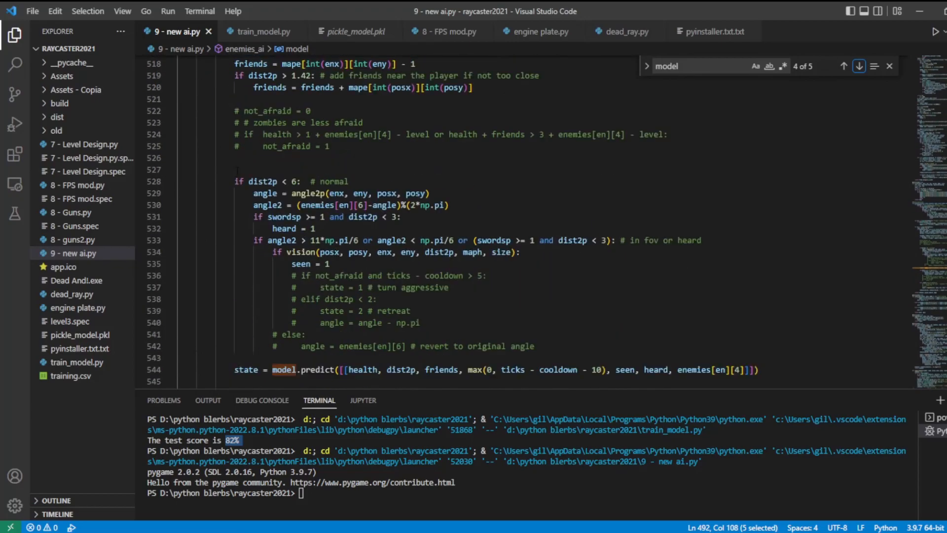